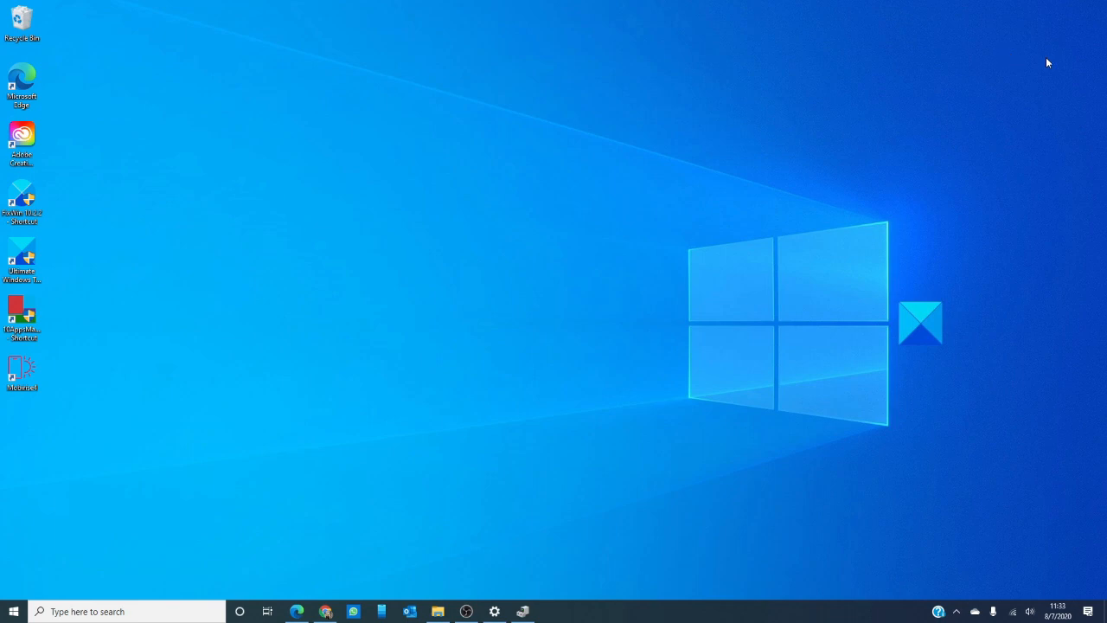
{"action": "mouse_move", "coordinate": [666, 229]}
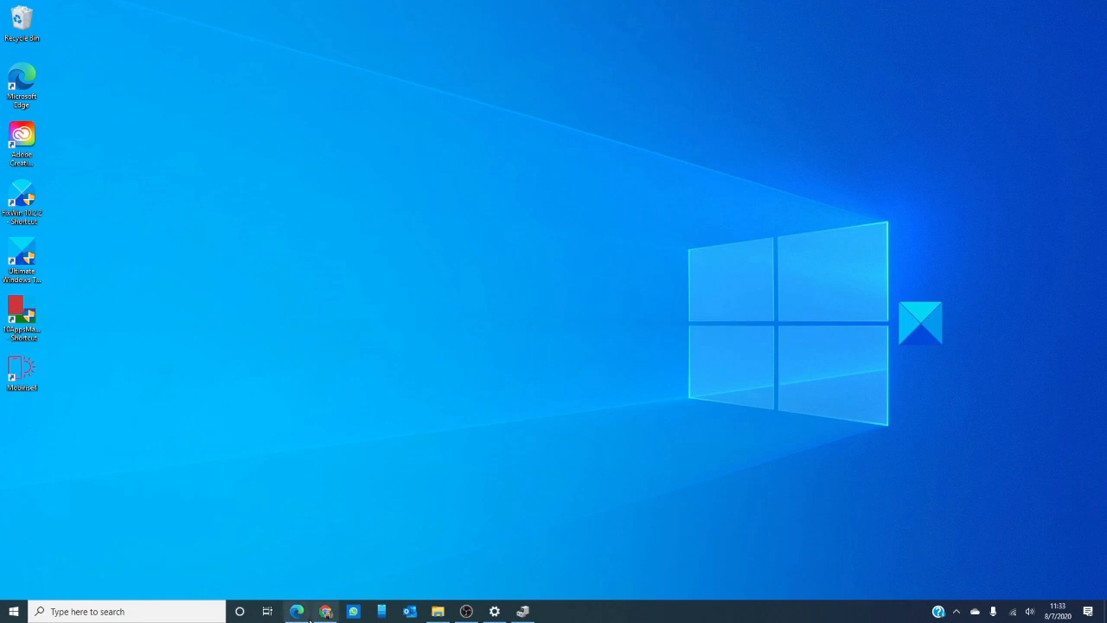
Step: Launch Edge to TheWindowsClub's Unidentified Network article with the Network Adapter troubleshooter running
{"action": "left_click", "coordinate": [298, 612]}
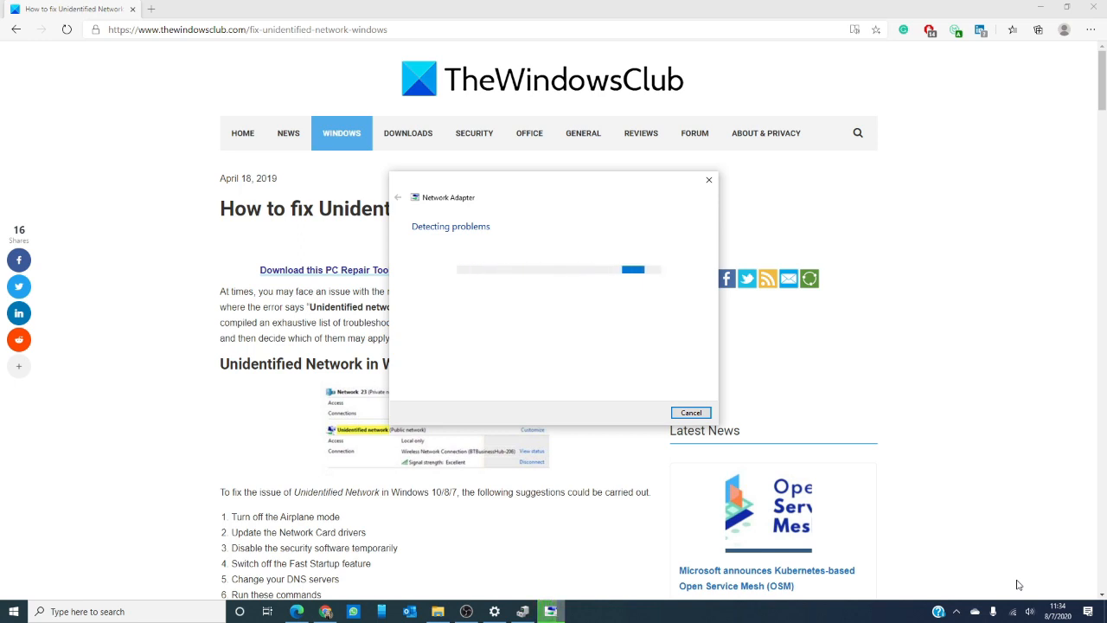
Step: Close the Network Adapter troubleshooter window
{"action": "left_click", "coordinate": [690, 412]}
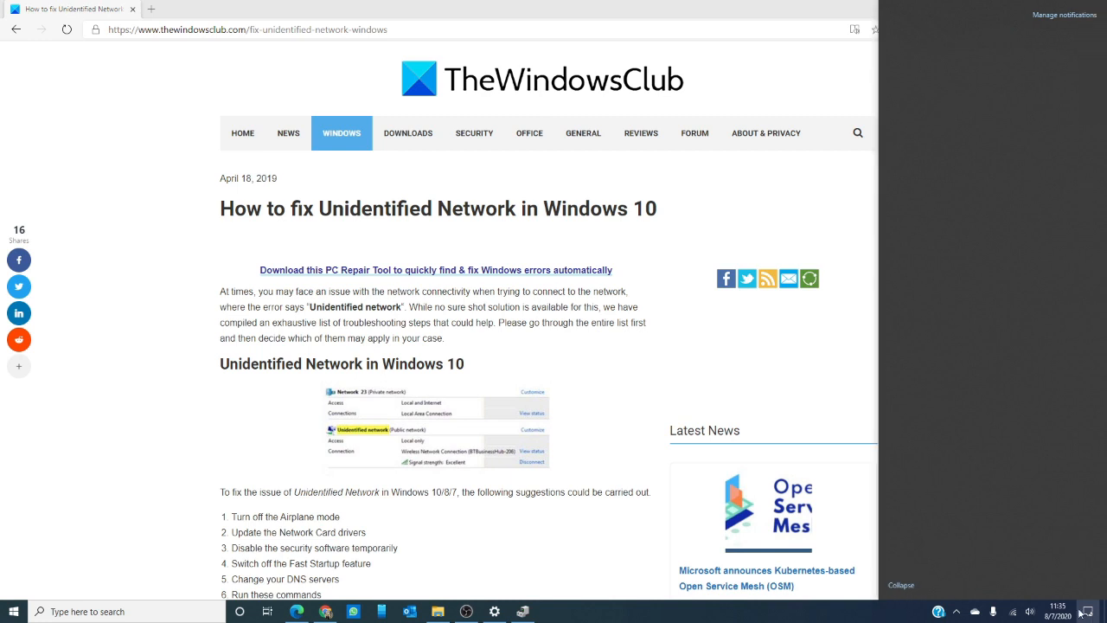
Step: Collapse the Action Center panel to reveal the article again
{"action": "left_click", "coordinate": [1088, 612]}
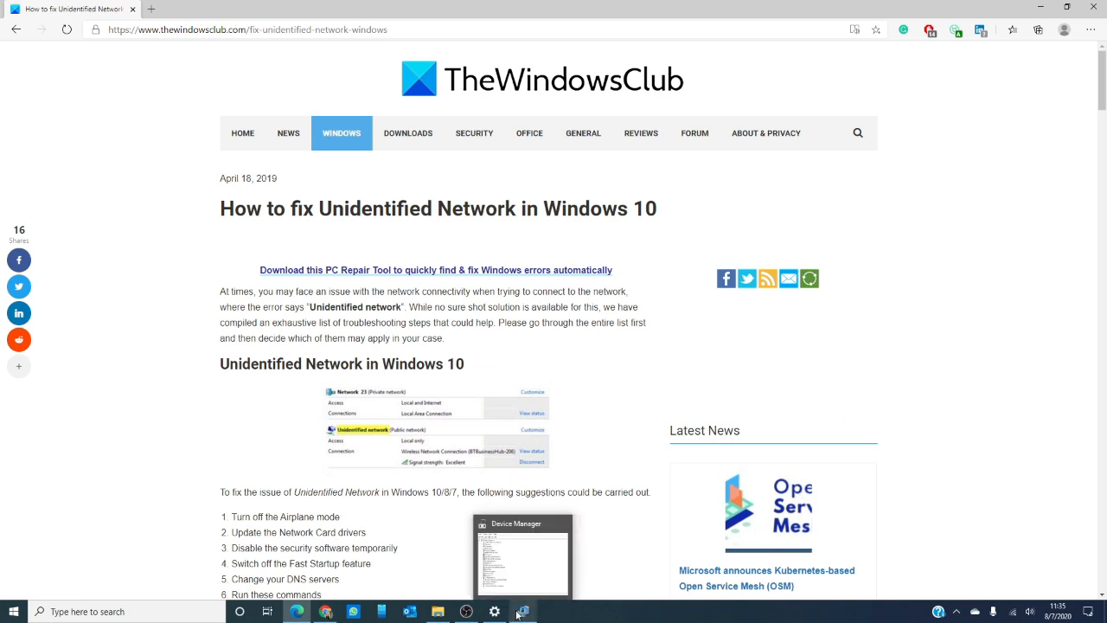
{"action": "left_click", "coordinate": [523, 612]}
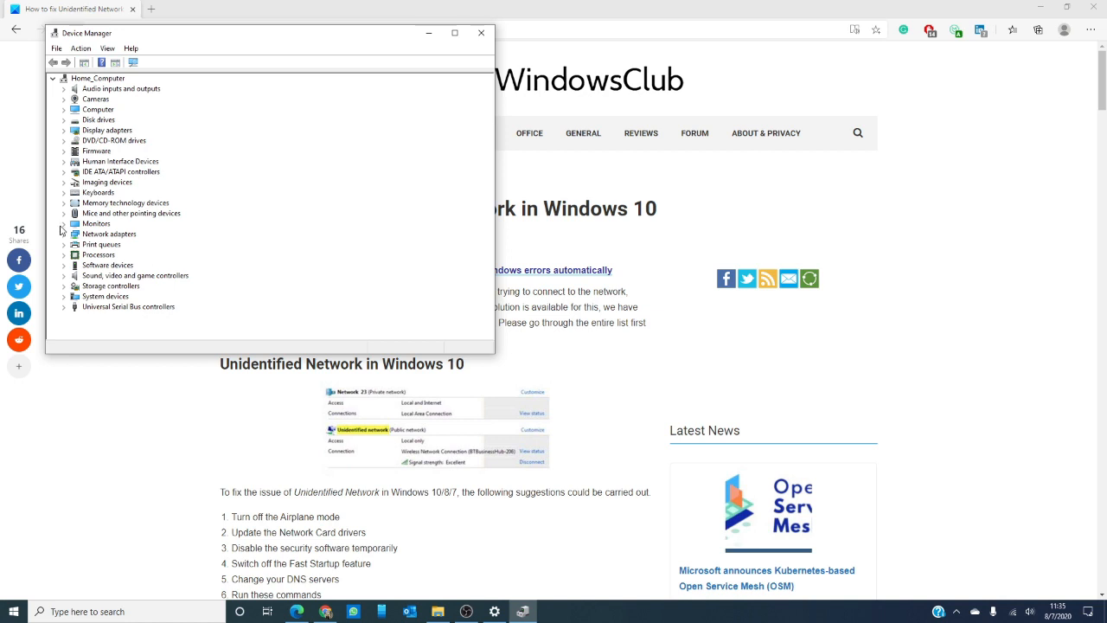
{"action": "left_click", "coordinate": [64, 234]}
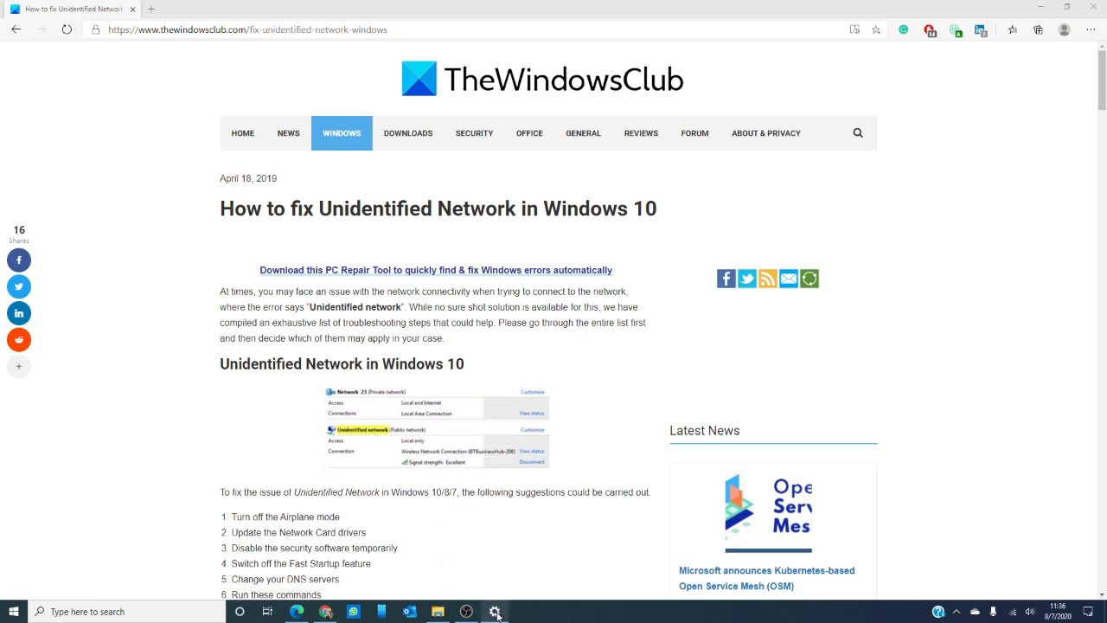
Step: Reach the Control Panel Power Options list from Settings > Power & sleep
{"action": "left_click", "coordinate": [495, 612]}
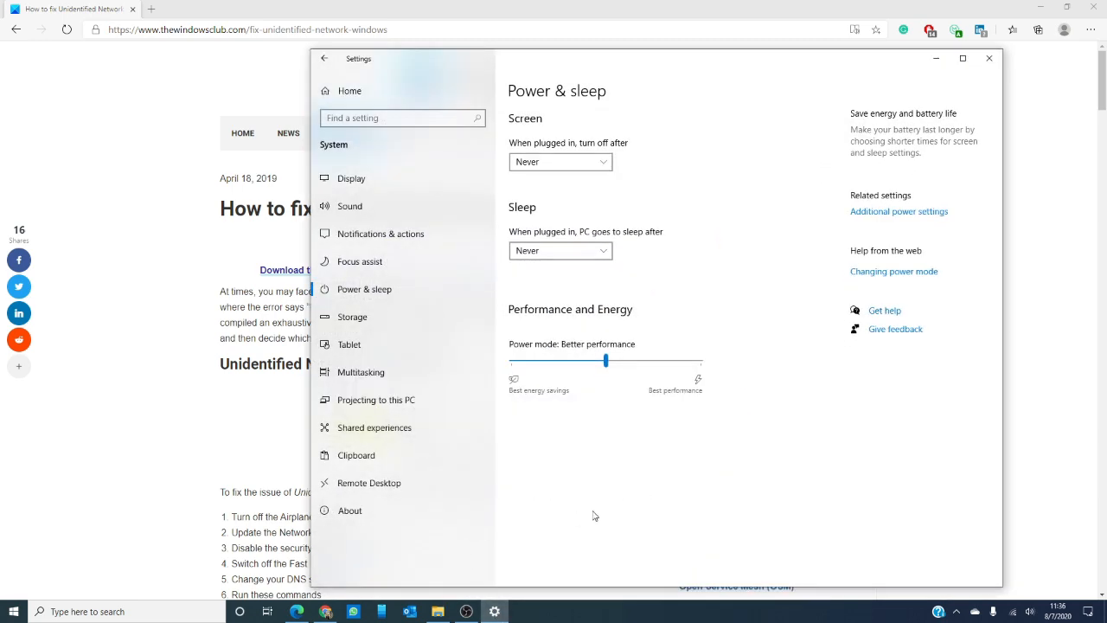
{"action": "mouse_move", "coordinate": [761, 420]}
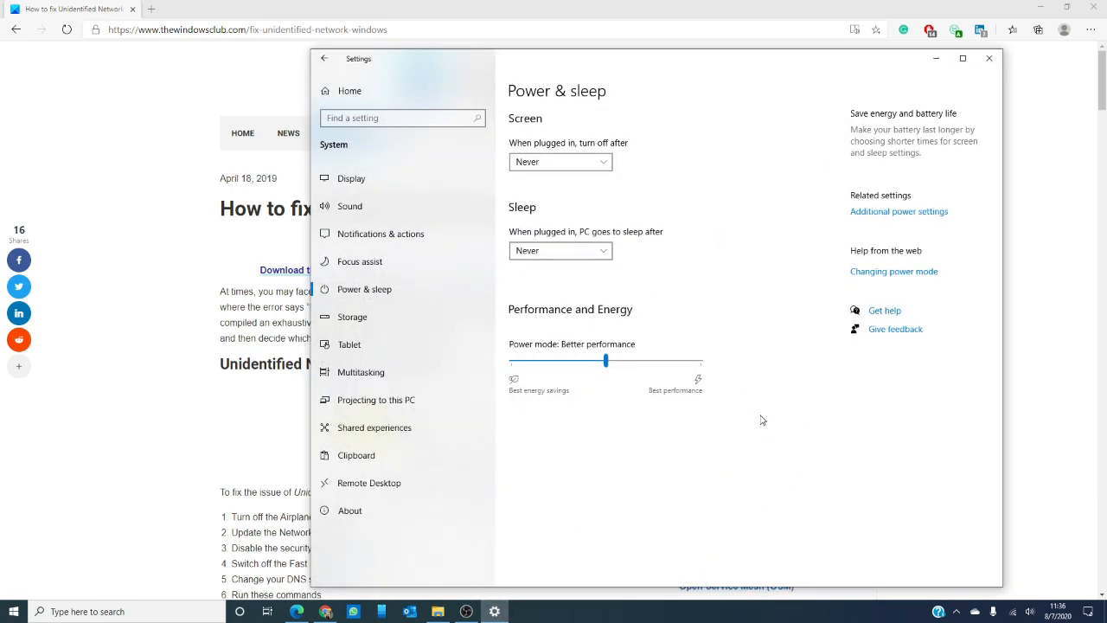
{"action": "mouse_move", "coordinate": [903, 214]}
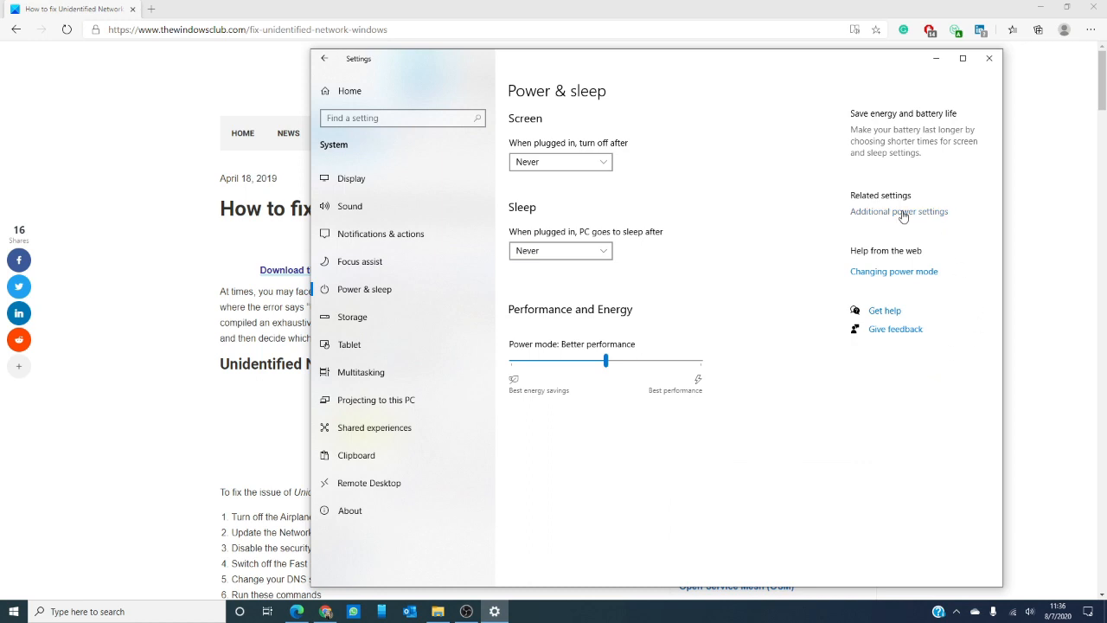
{"action": "left_click", "coordinate": [900, 211]}
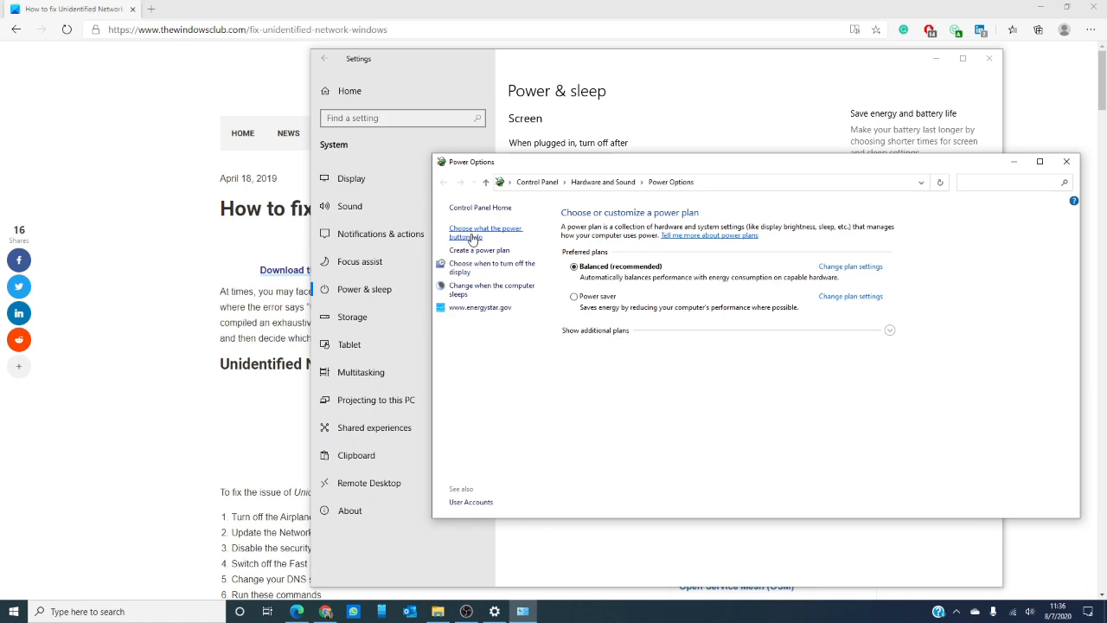
Step: Review the 'Turn on fast startup' shutdown setting, then close the power settings windows
{"action": "left_click", "coordinate": [485, 232]}
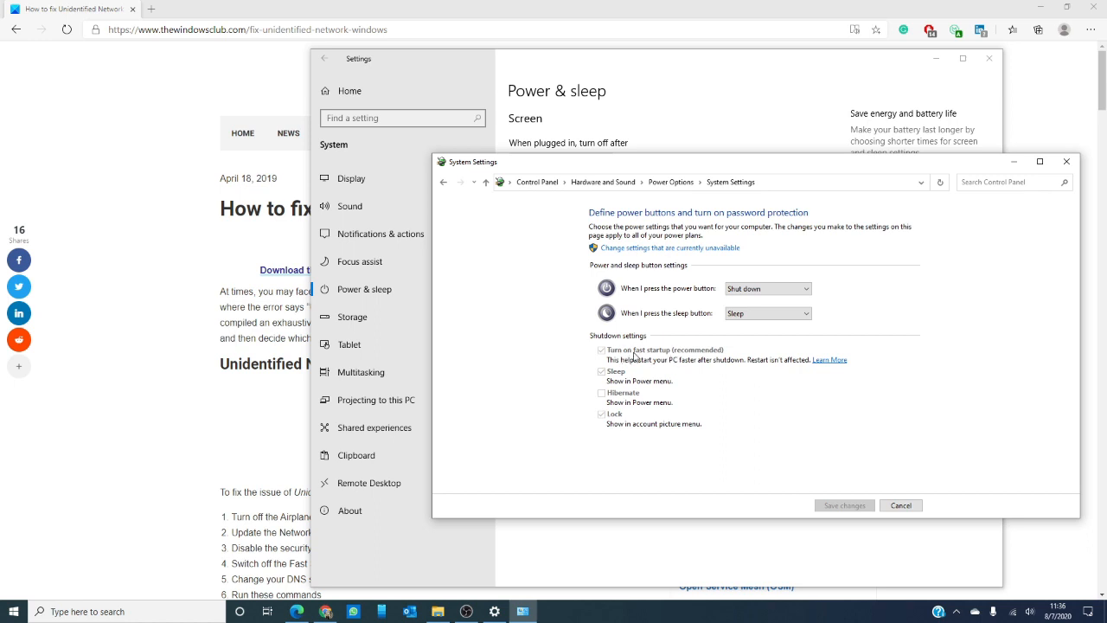
{"action": "mouse_move", "coordinate": [735, 358]}
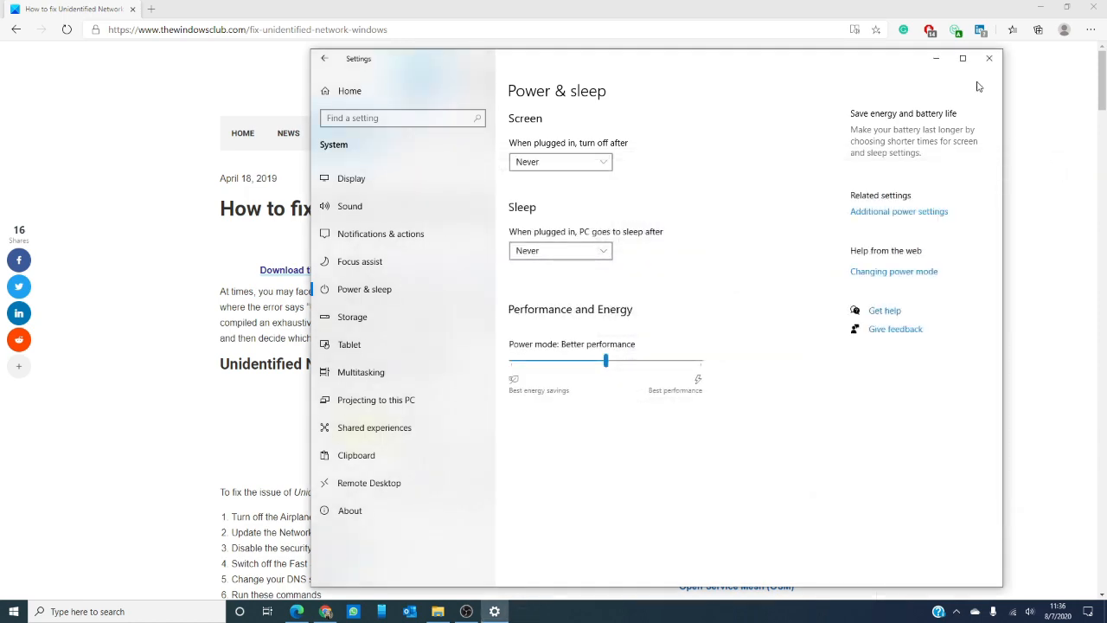
{"action": "left_click", "coordinate": [989, 59]}
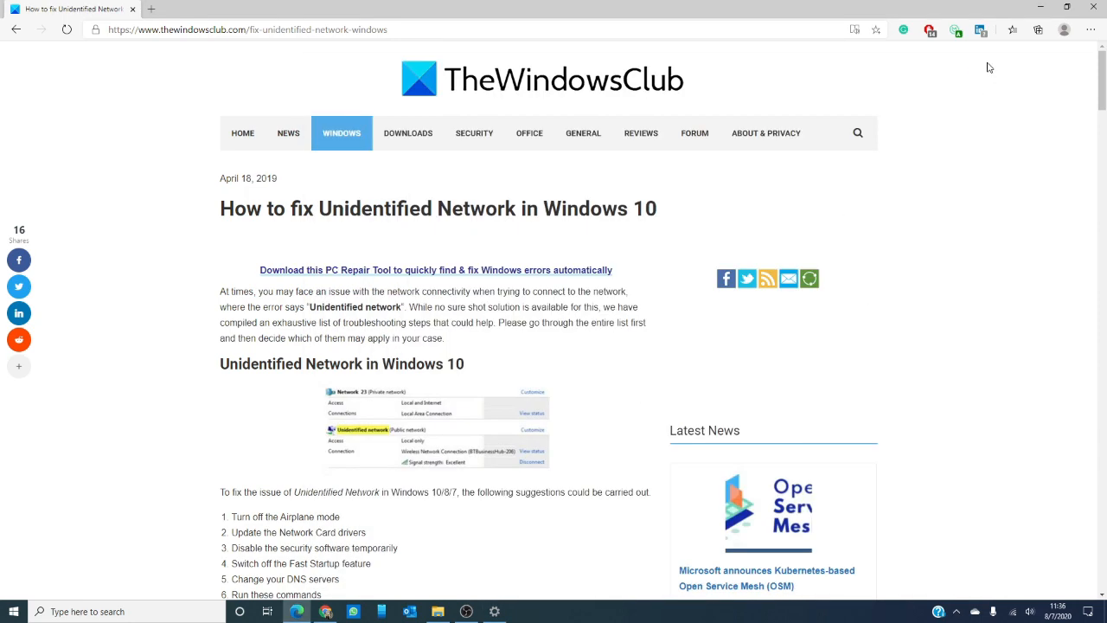